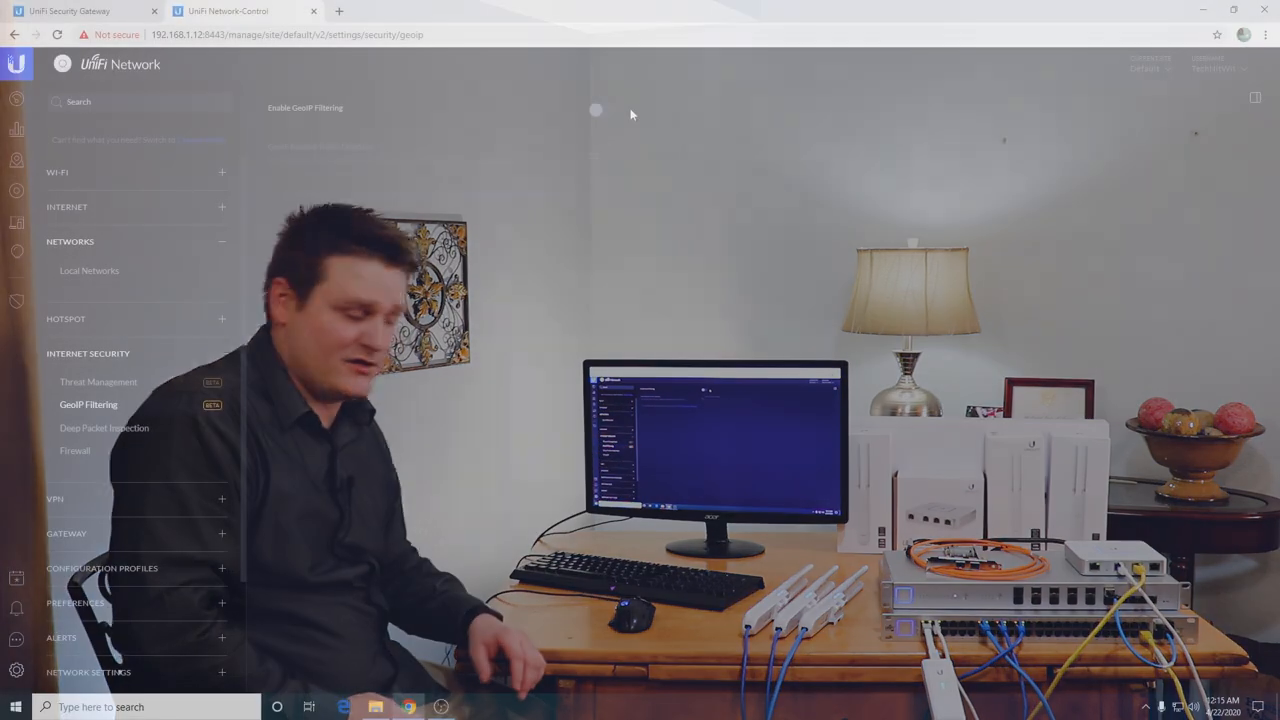
- Show the Deep Packet Inspection page with DPI enabled and its restriction definitions
{"action": "left_click", "coordinate": [104, 428]}
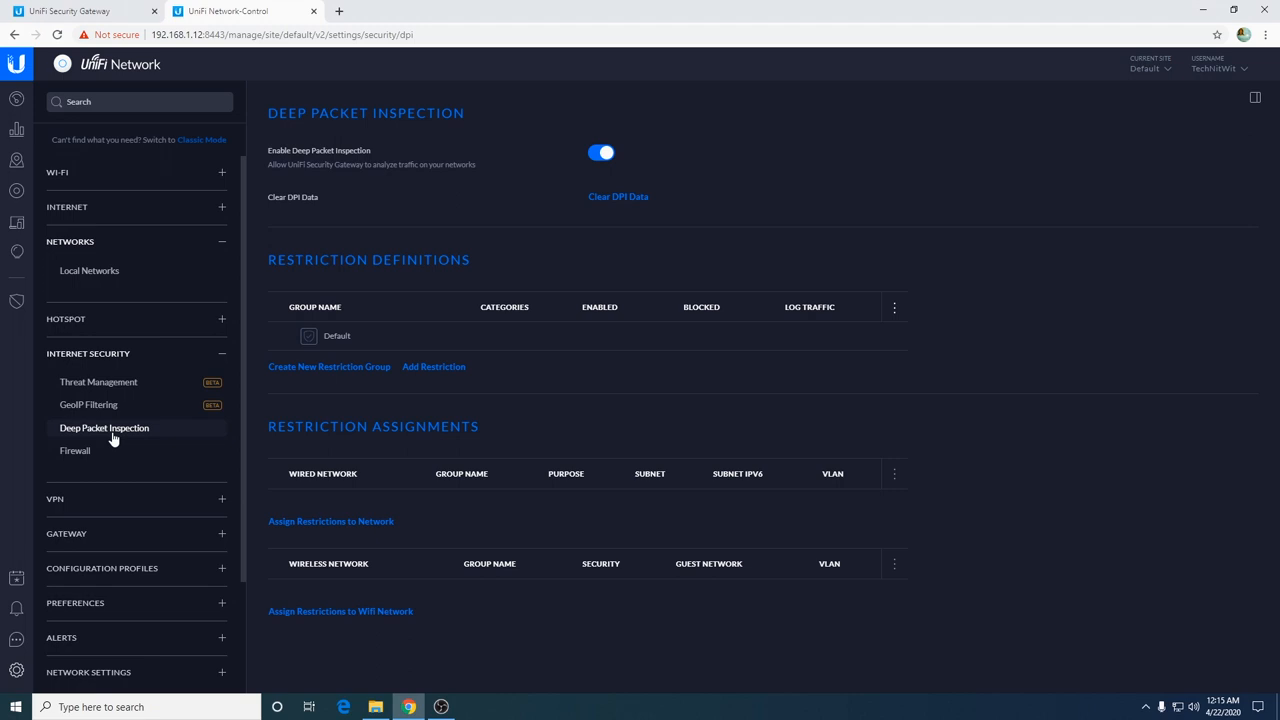
- Show the Firewall page listing existing rules with their actions, protocols and types
{"action": "left_click", "coordinate": [76, 450]}
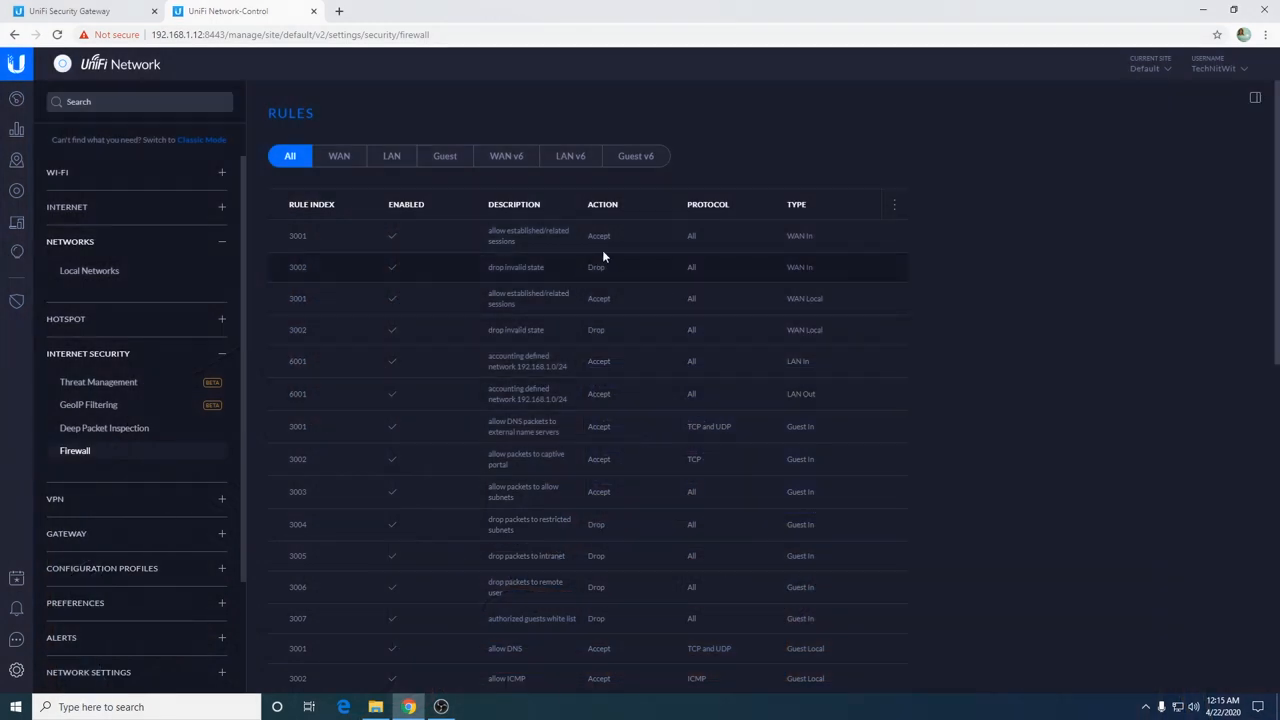
{"action": "mouse_move", "coordinate": [700, 114]}
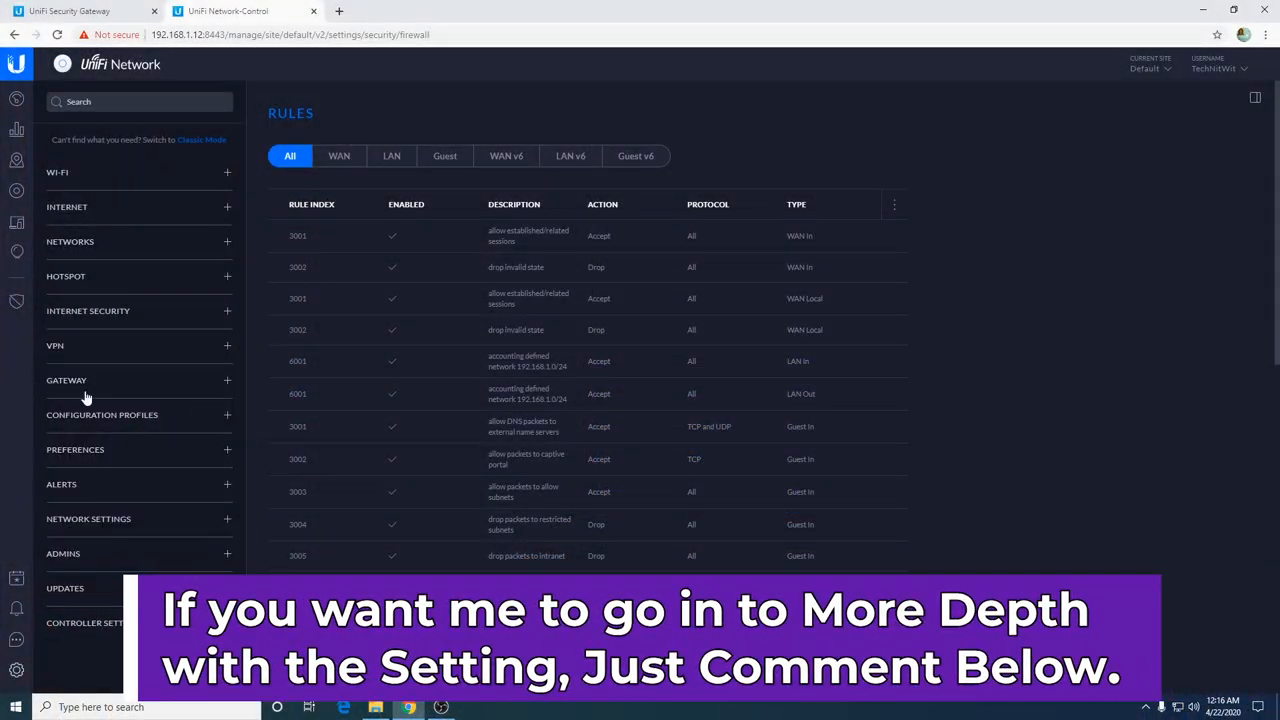
- Show the Gateway SIP page, with the SIP client disabled and no endpoints defined
{"action": "left_click", "coordinate": [68, 380]}
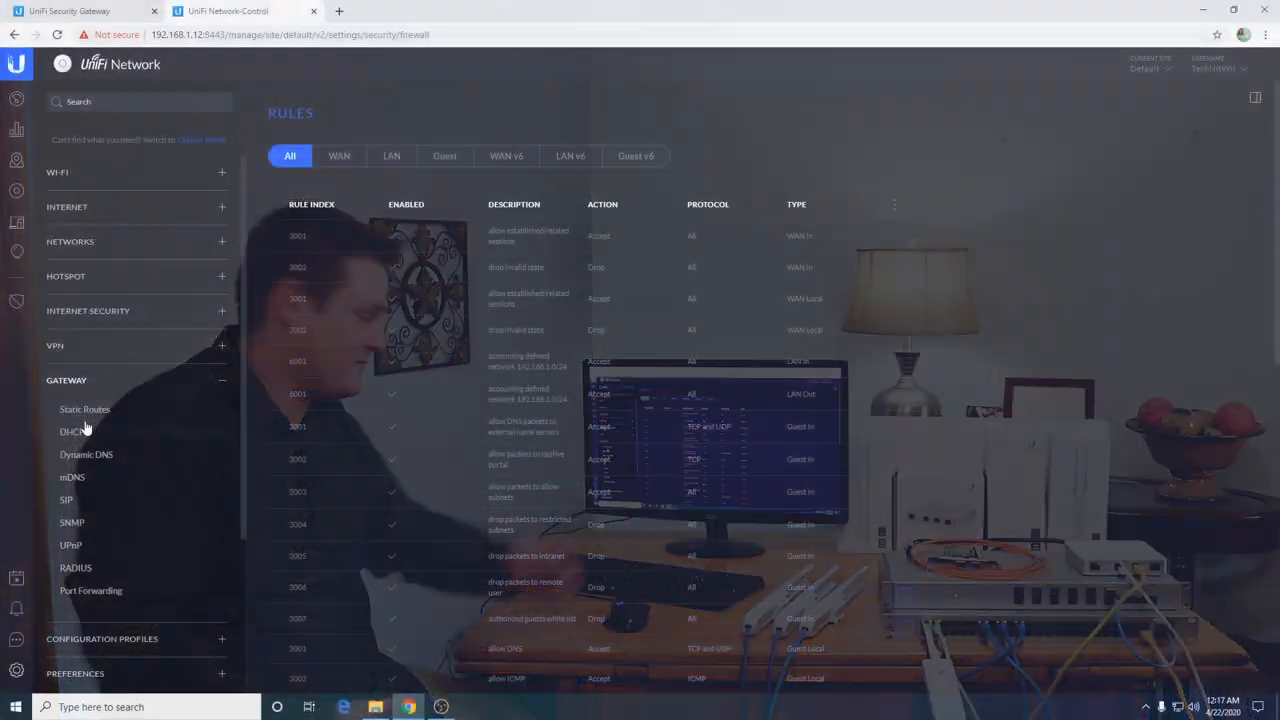
{"action": "left_click", "coordinate": [64, 500]}
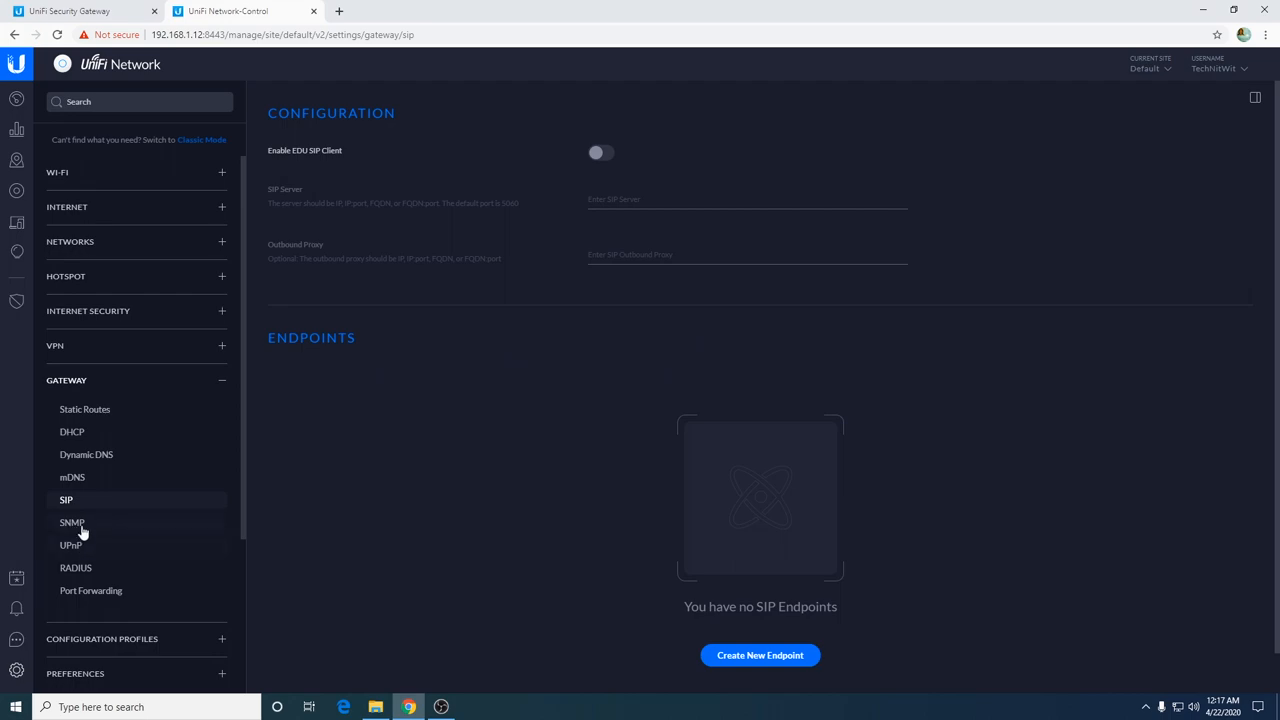